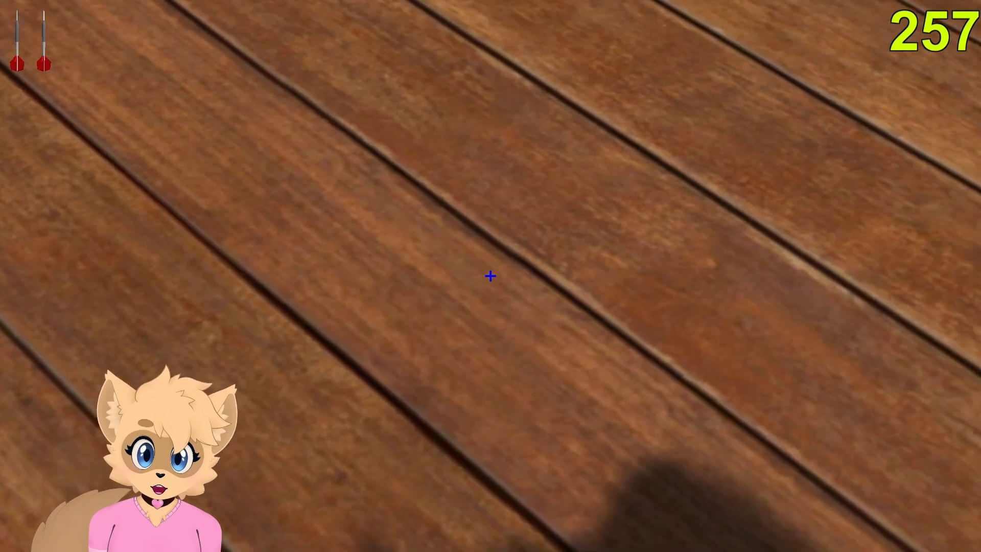
mouse_move(491, 276)
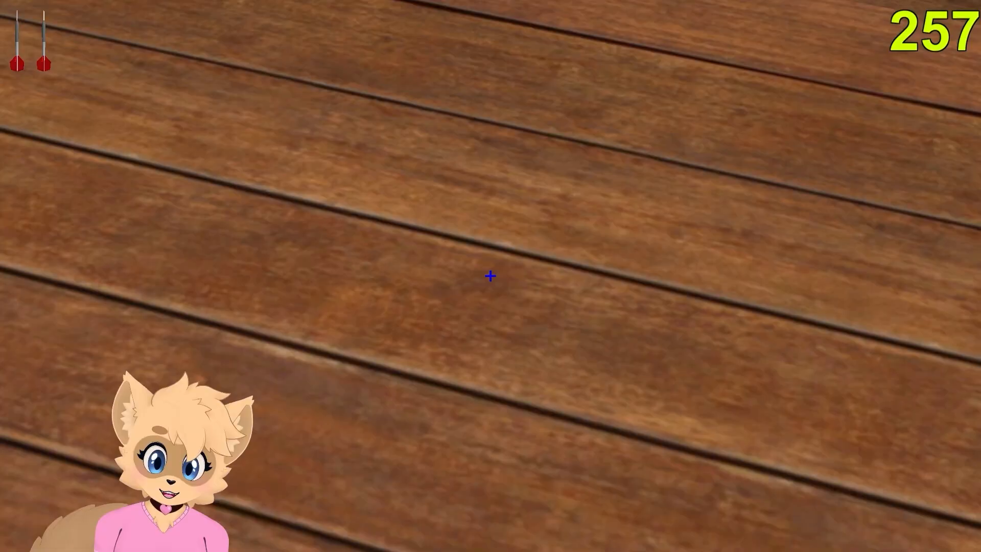